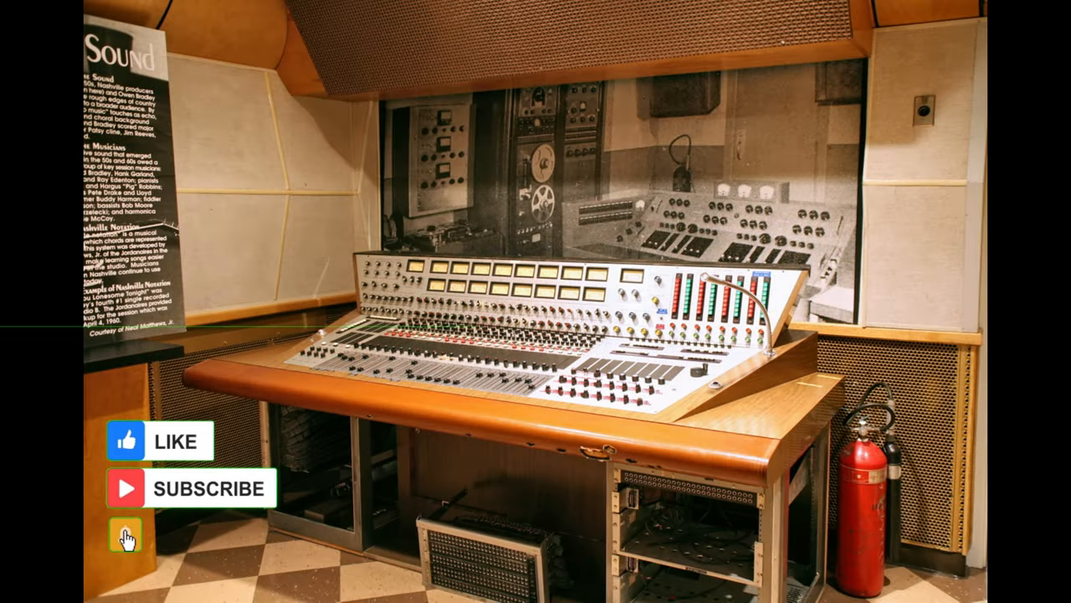
- Open the Lindell 80 Series plugin window from the Audio 1 insert slot
click(126, 535)
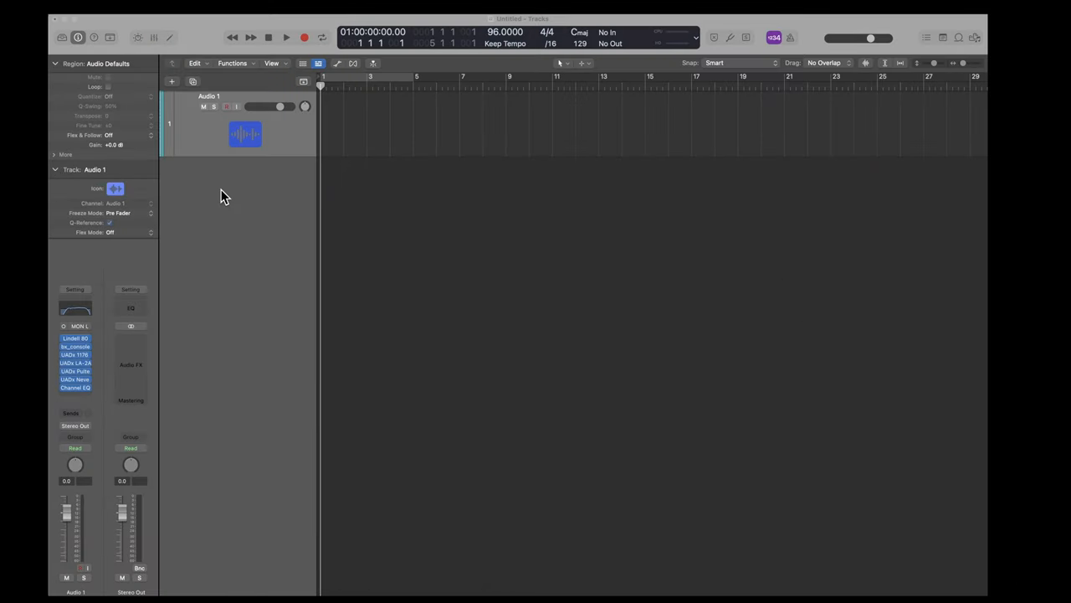
mouse_move(245, 295)
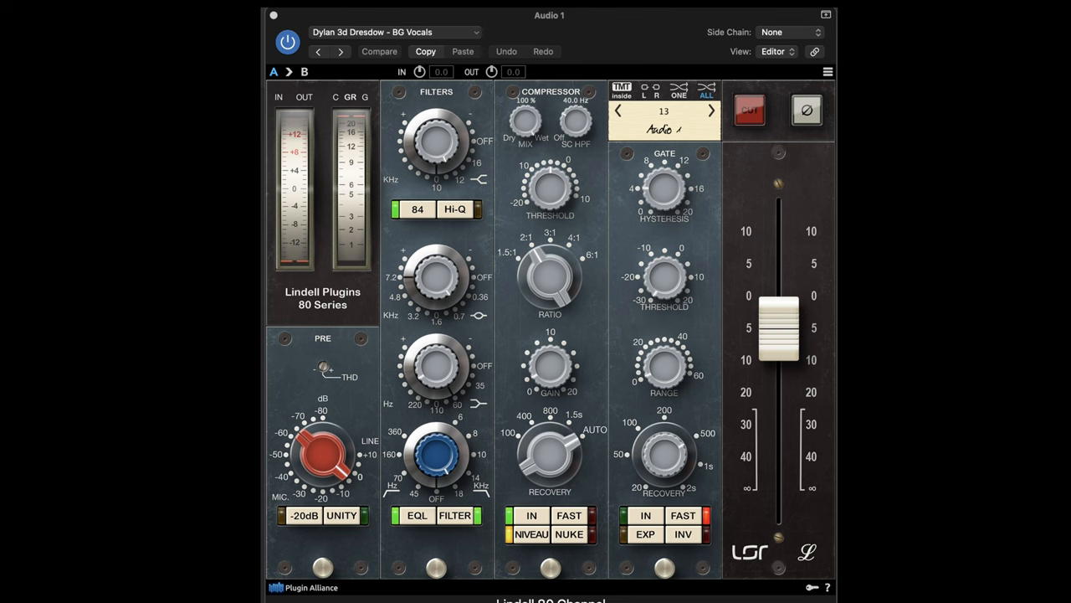
mouse_move(448, 171)
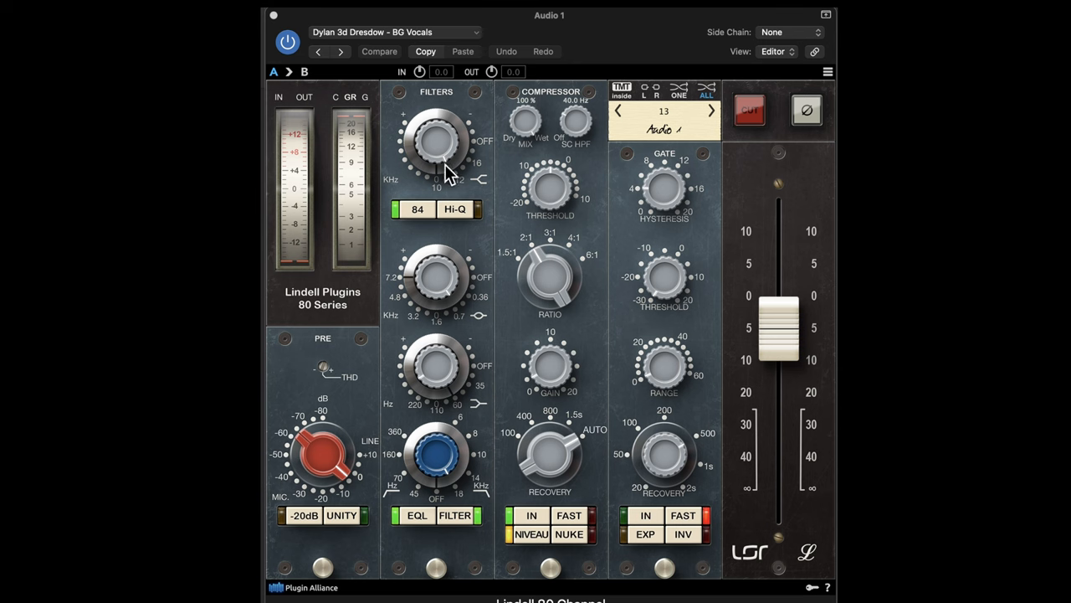
mouse_move(562, 433)
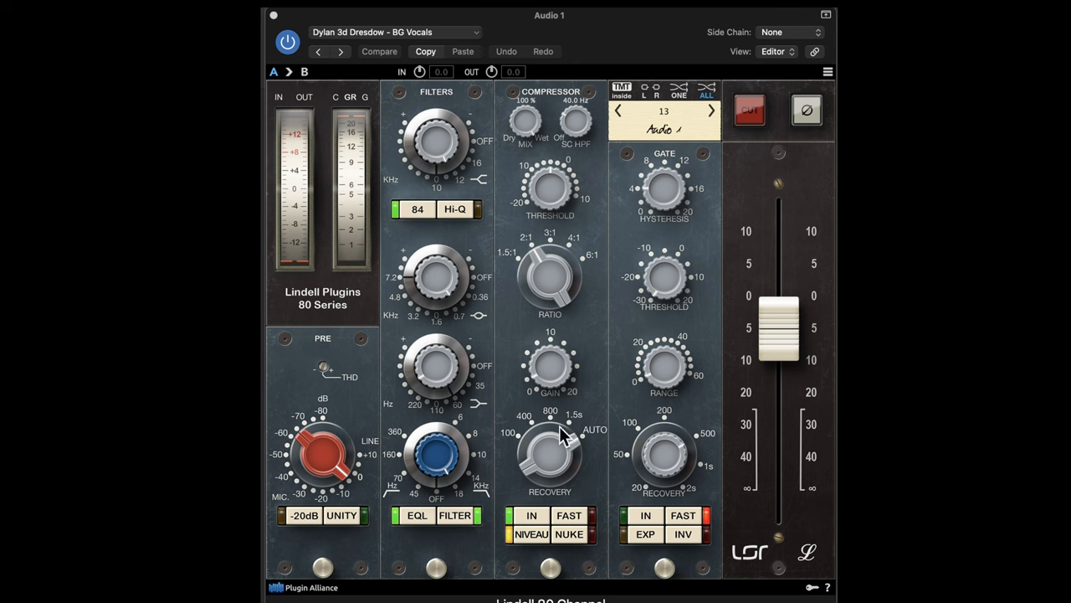
mouse_move(686, 334)
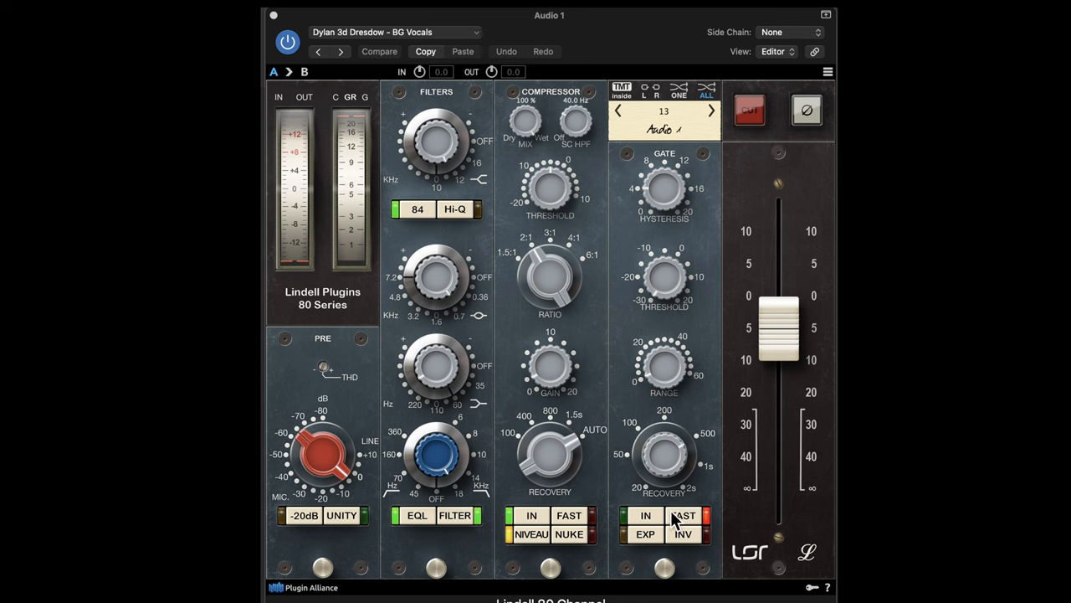
mouse_move(534, 397)
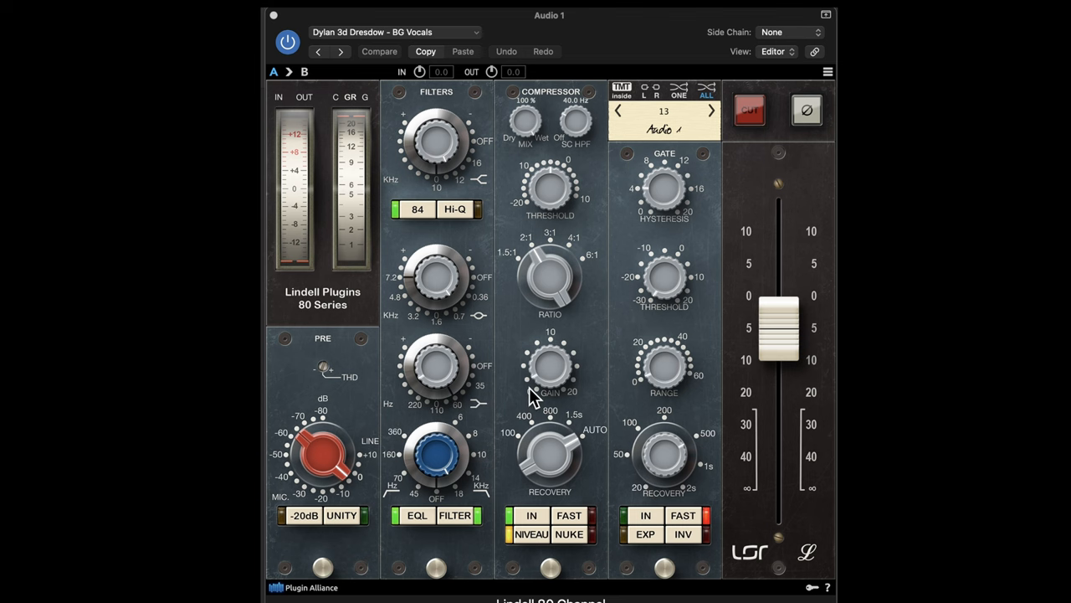
mouse_move(280, 42)
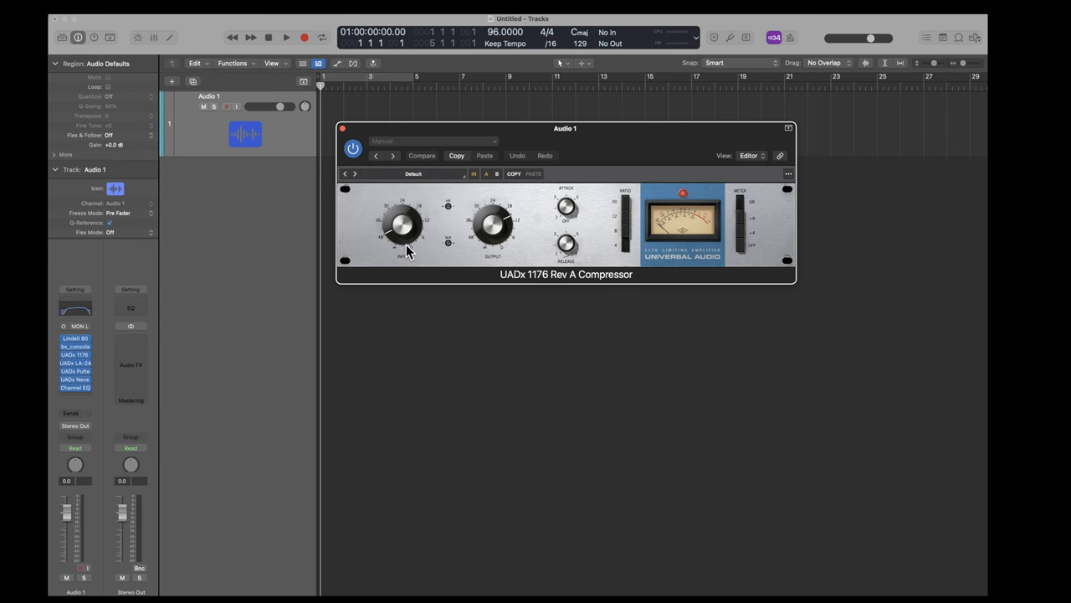
mouse_move(560, 255)
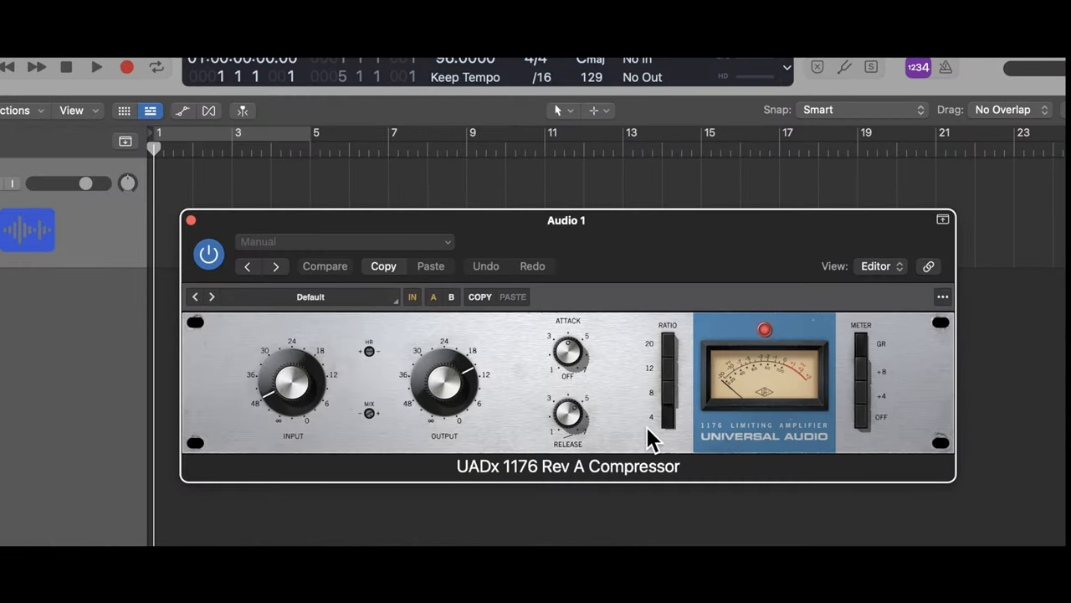
mouse_move(448, 360)
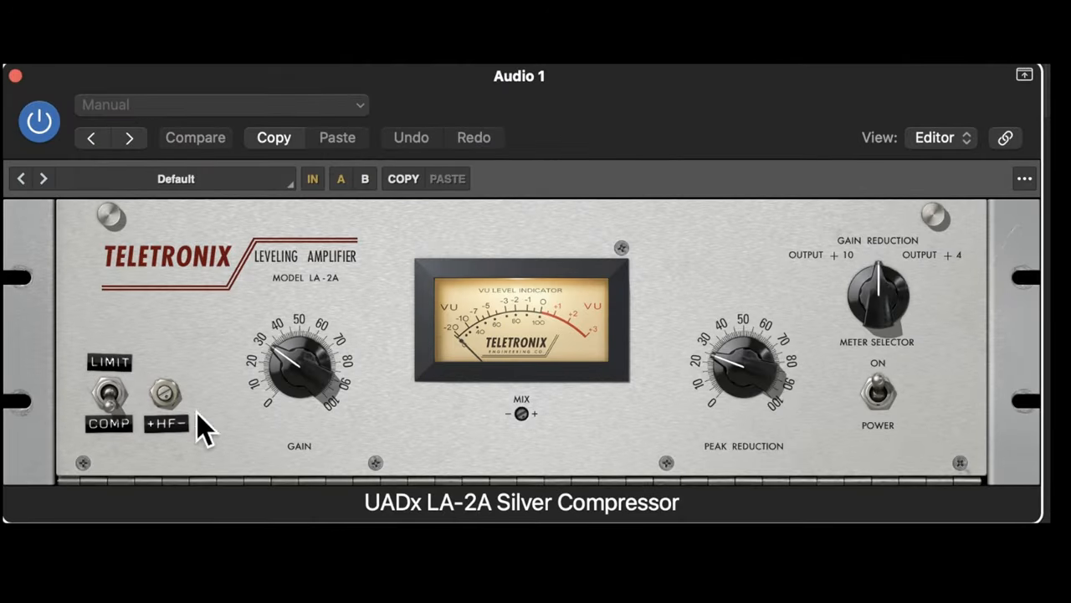
mouse_move(126, 301)
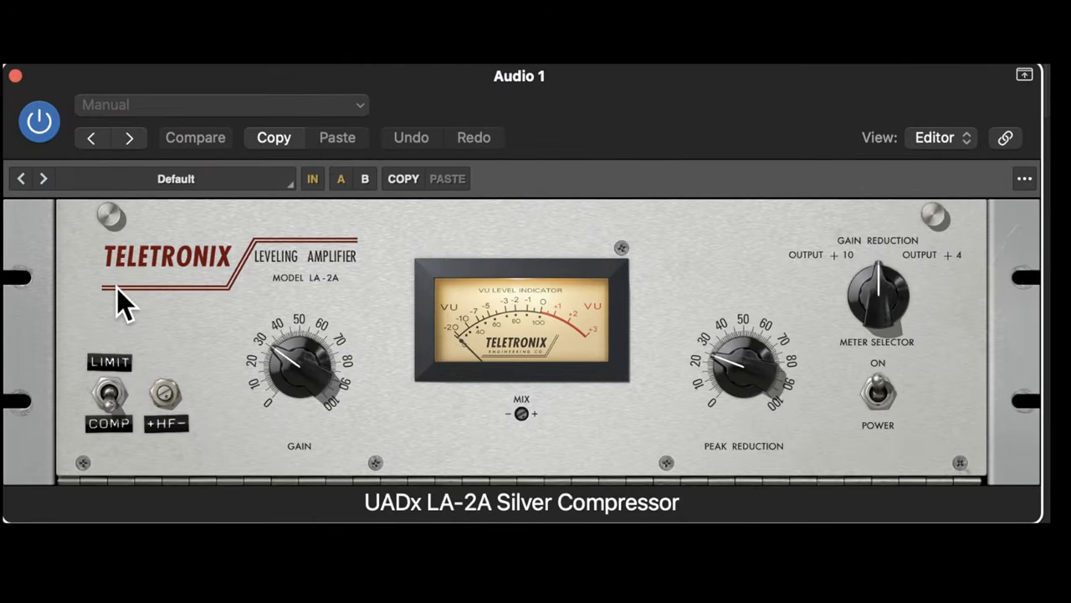